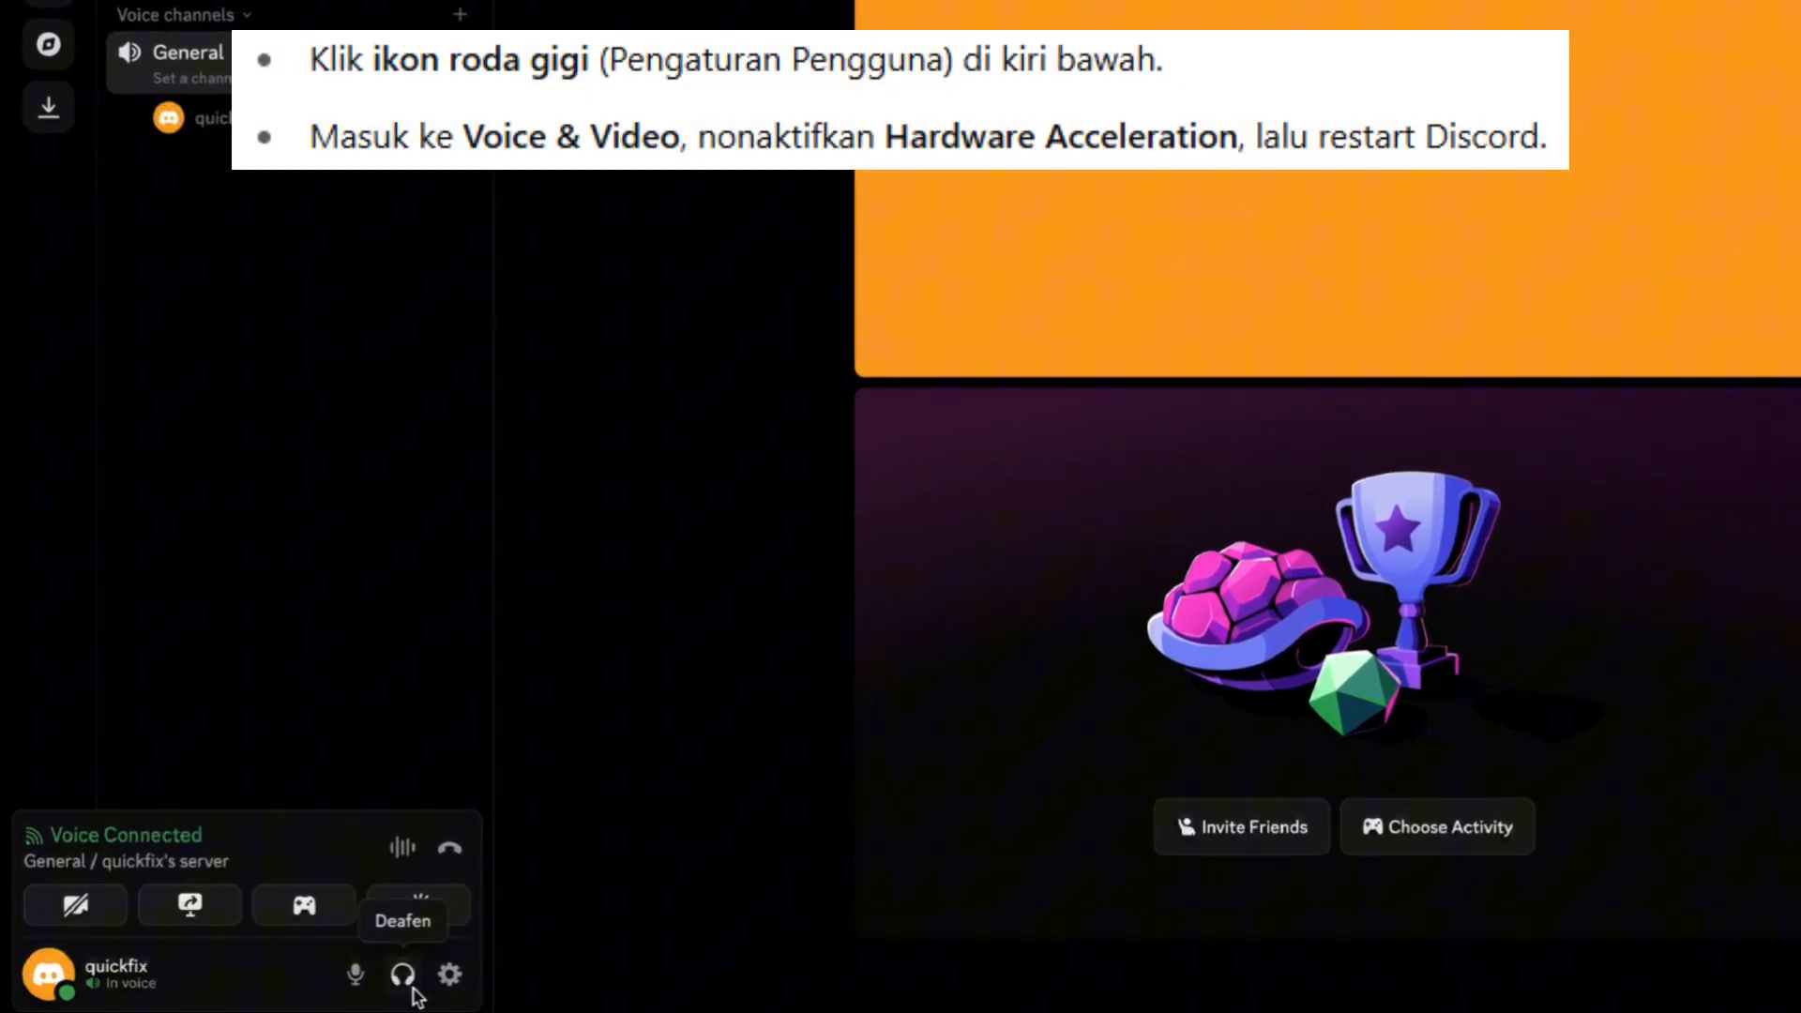
Step: Open Discord's User Settings from the gear icon beside the username
click(449, 976)
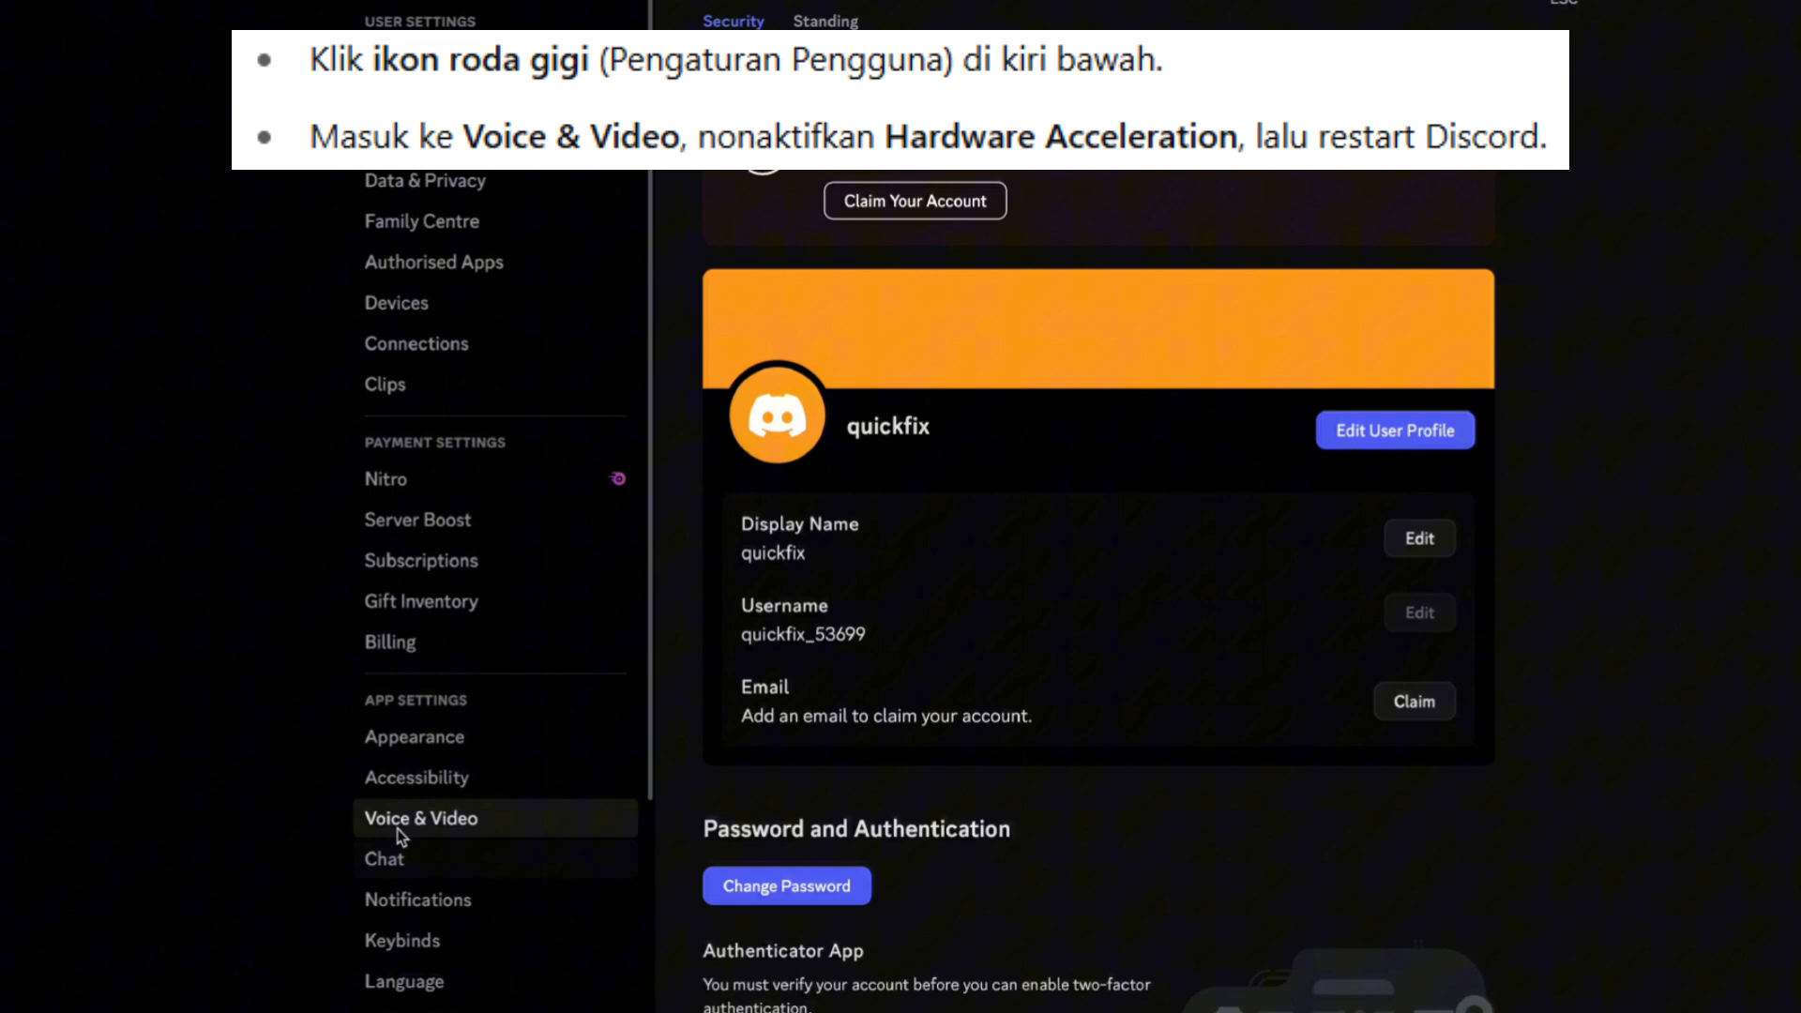
Step: Disable Video Hardware Acceleration in Voice & Video settings and confirm with Okay
click(420, 818)
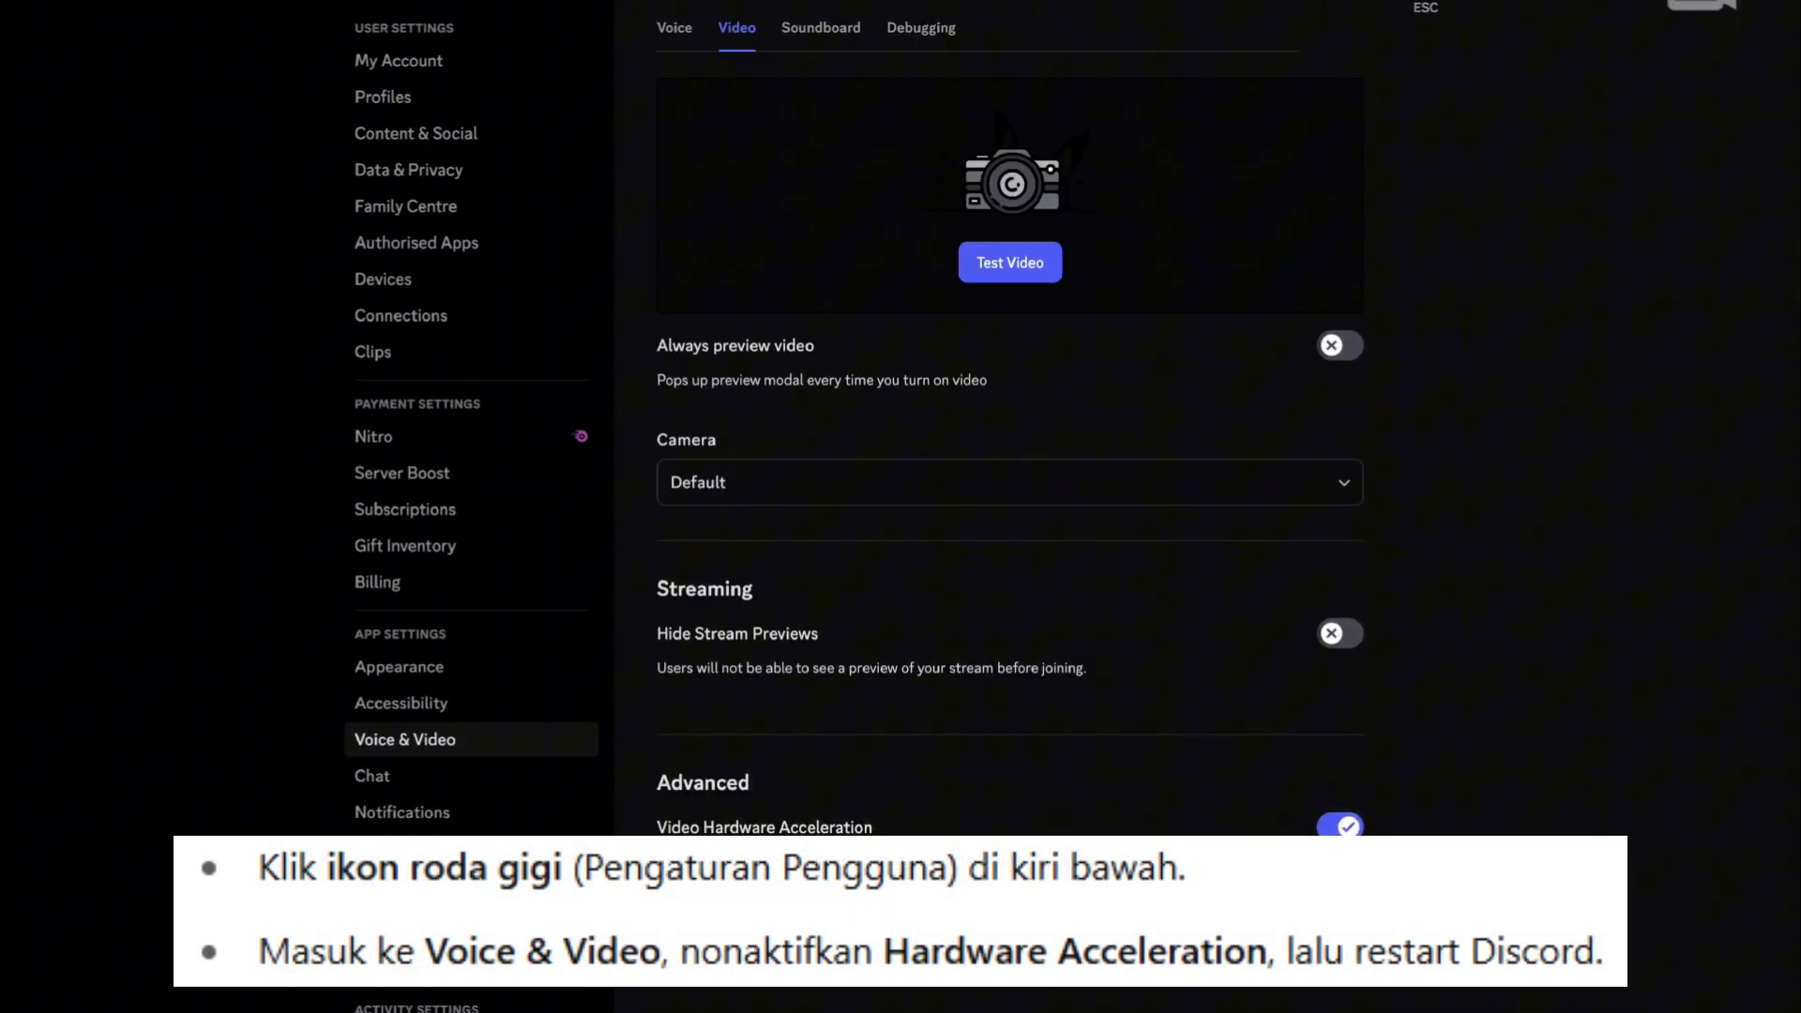
click(1340, 826)
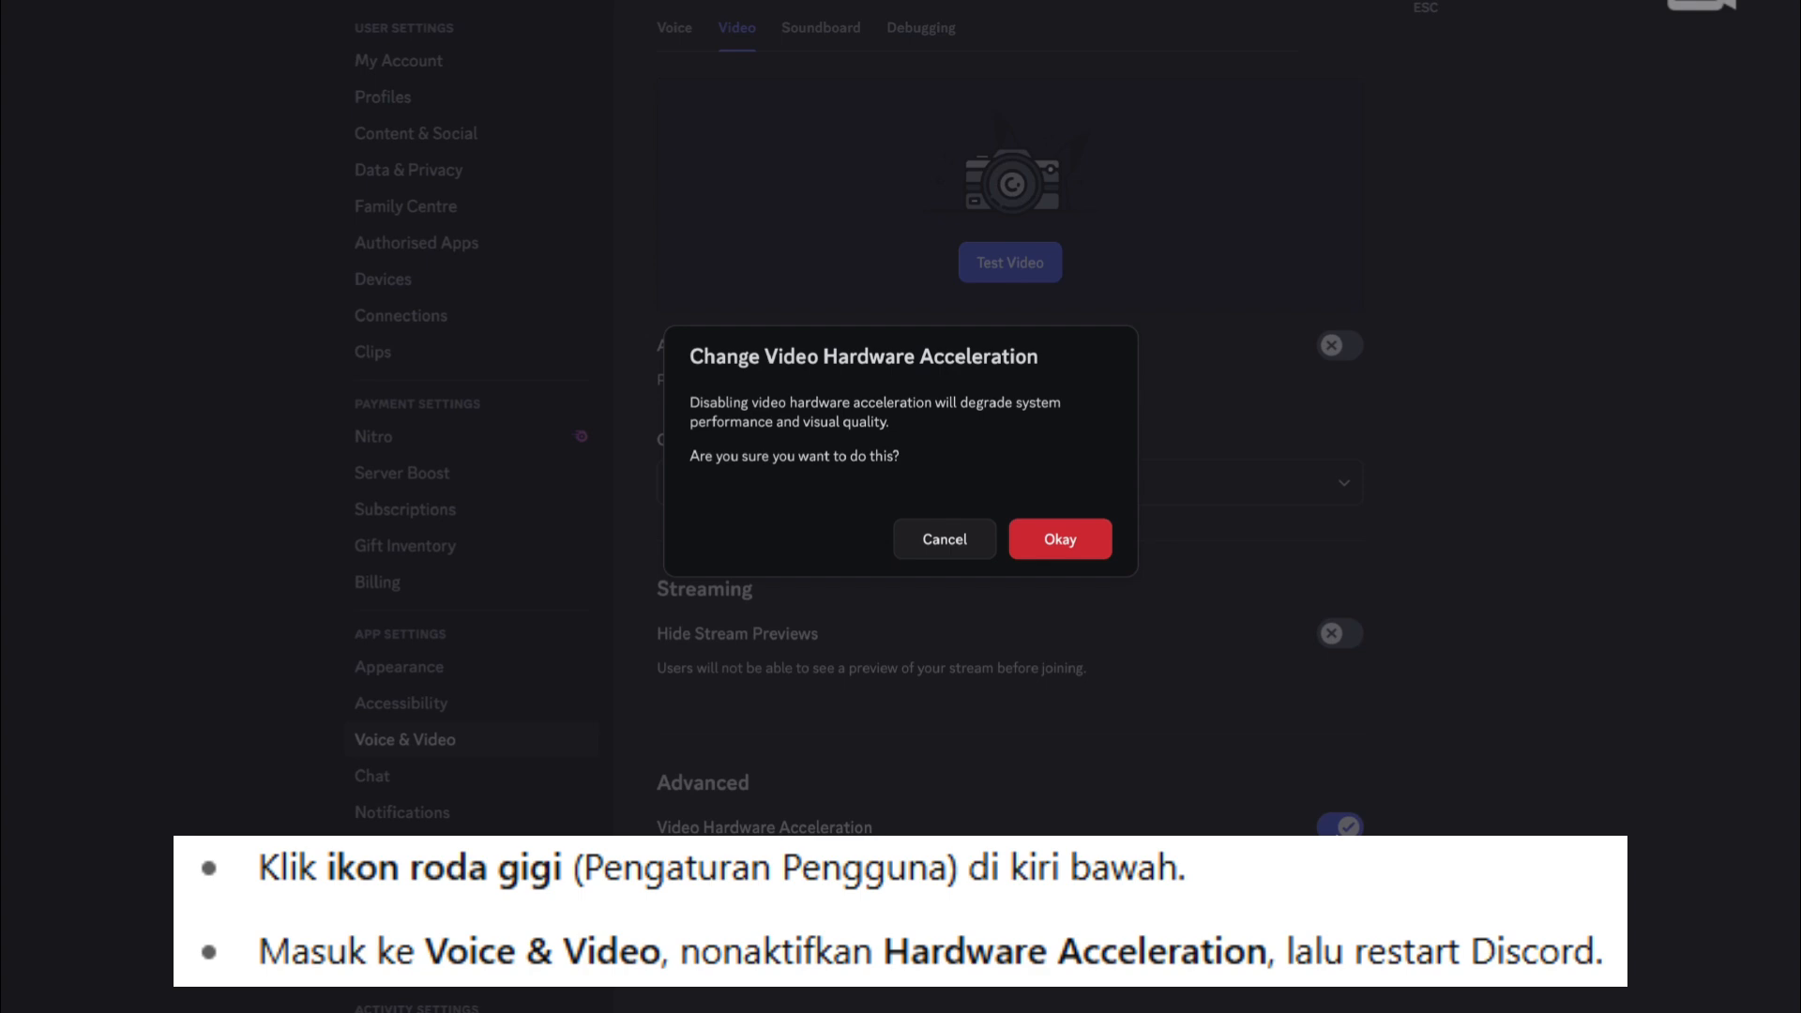
click(1058, 538)
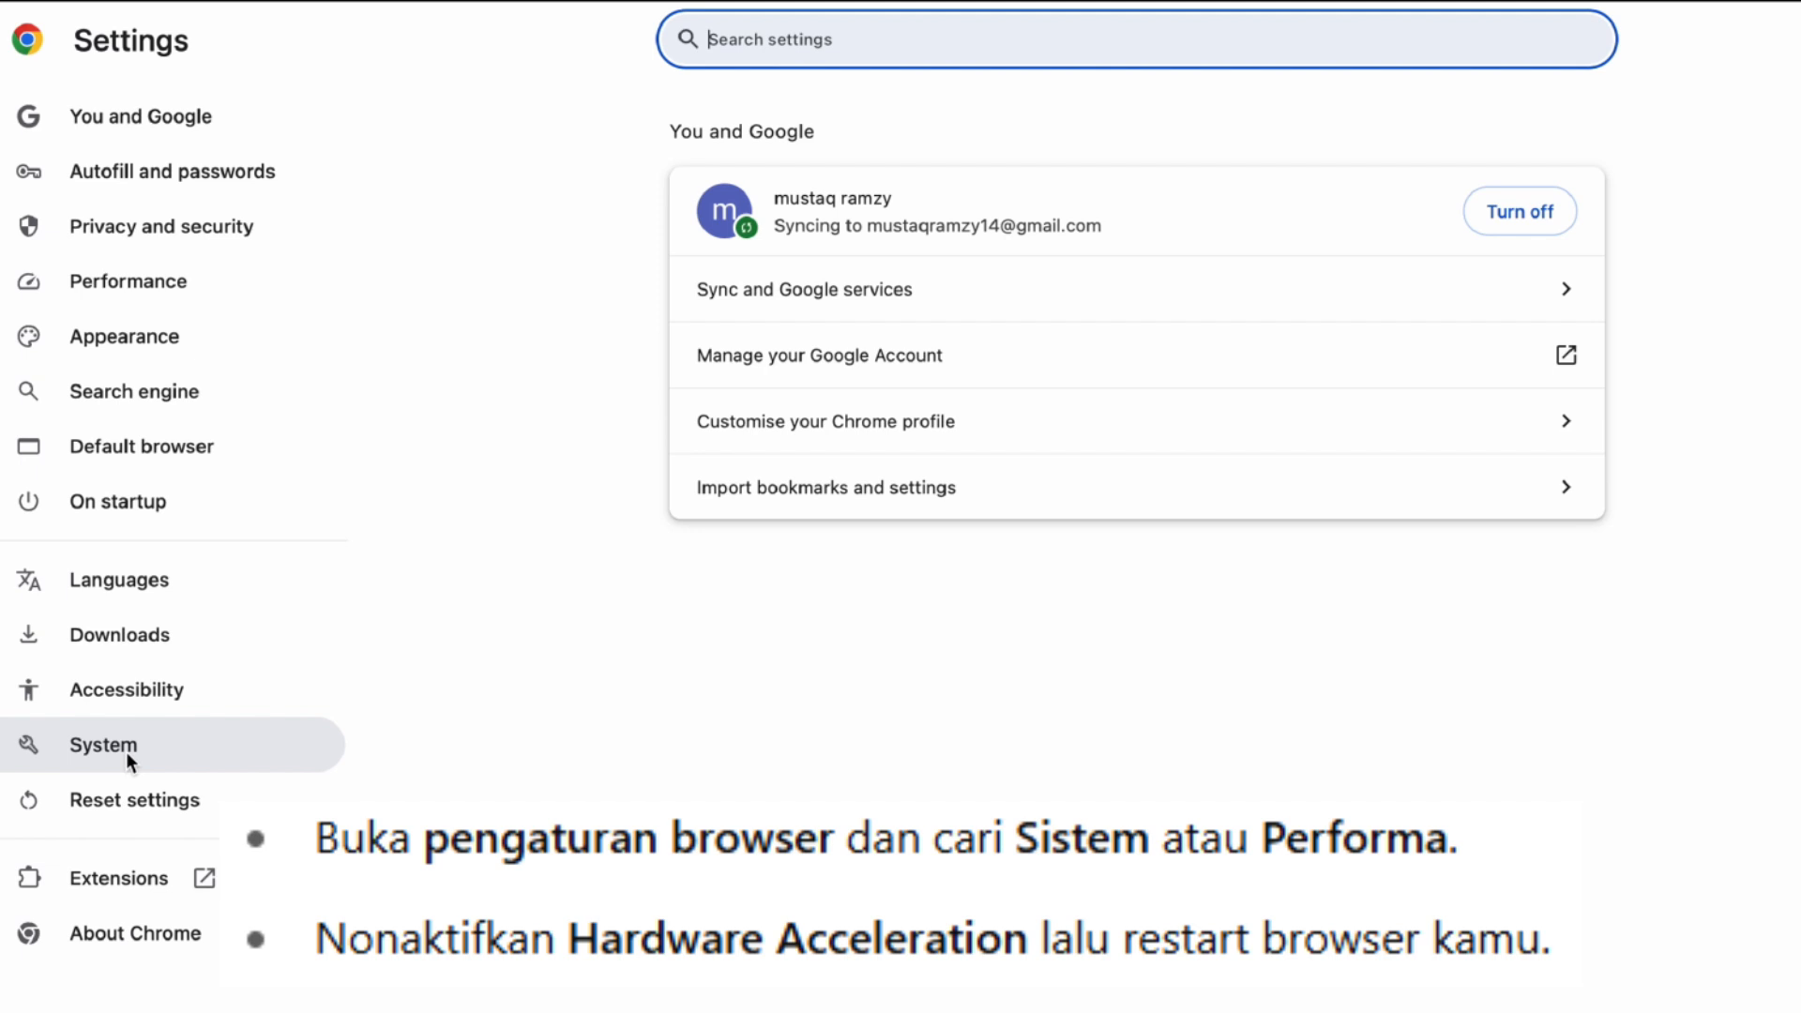
Step: Turn off 'Use graphics acceleration when available' in Chrome's System settings
click(103, 744)
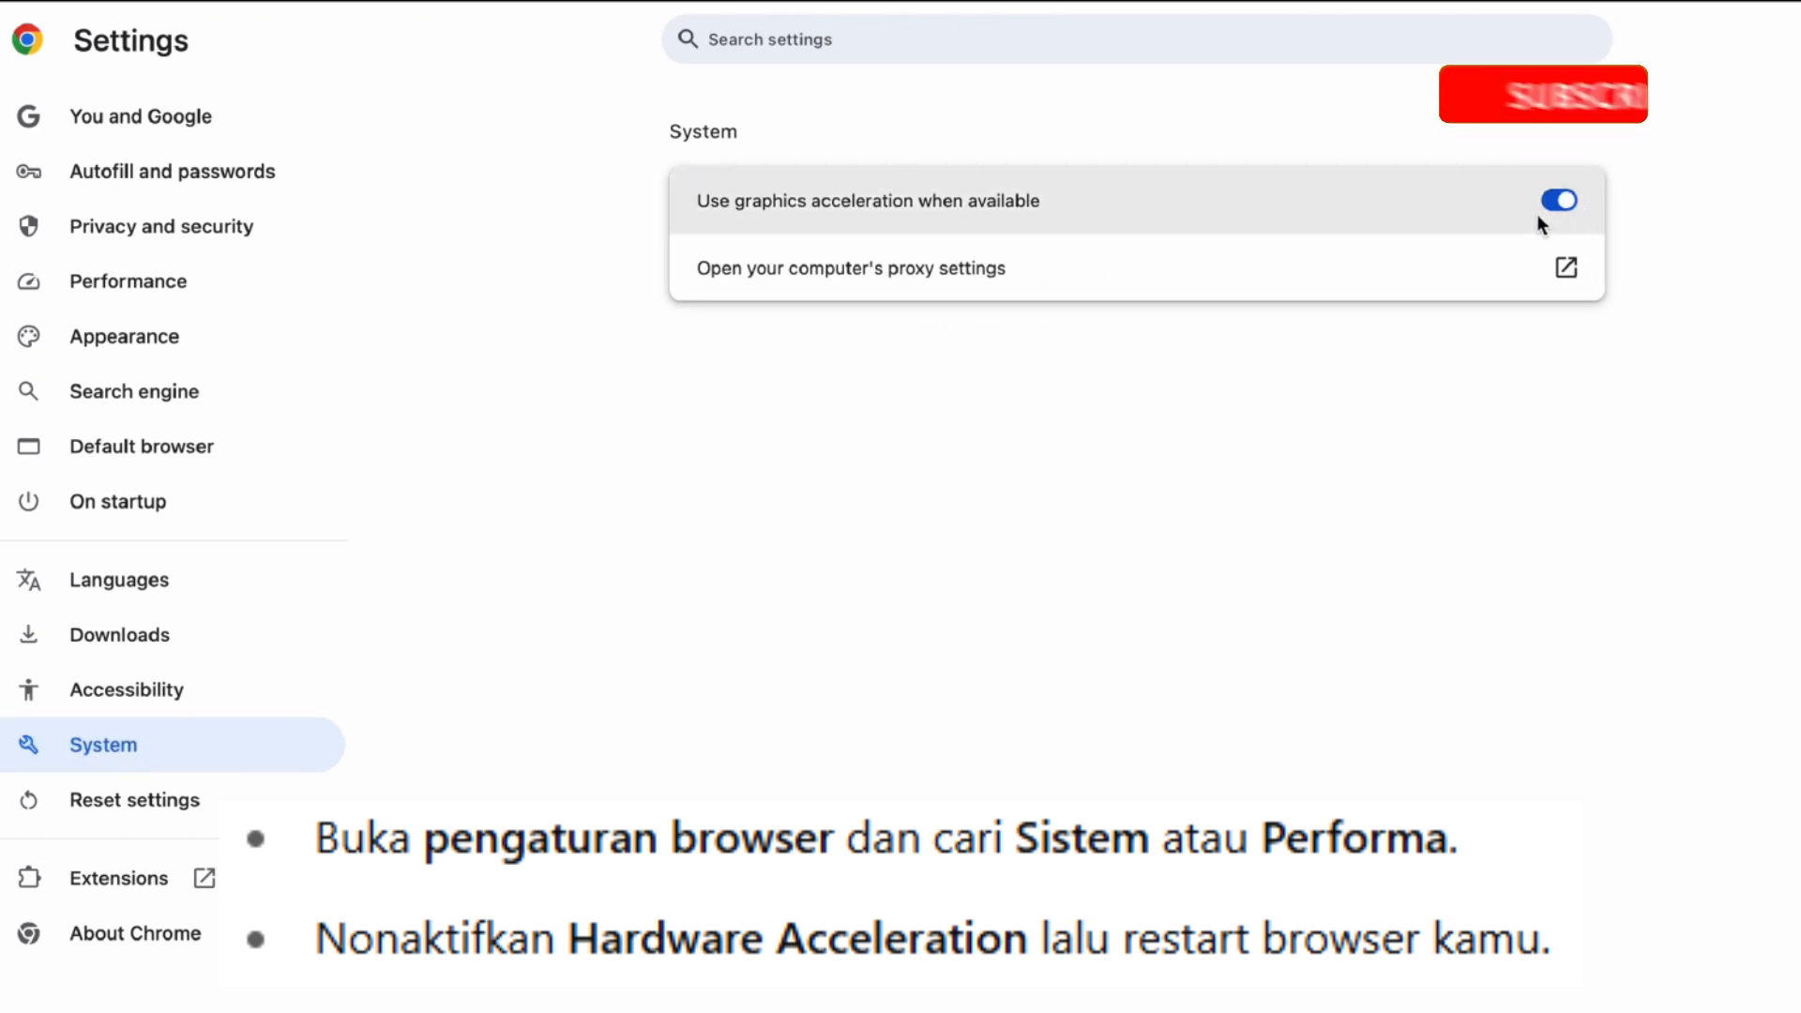
click(1557, 200)
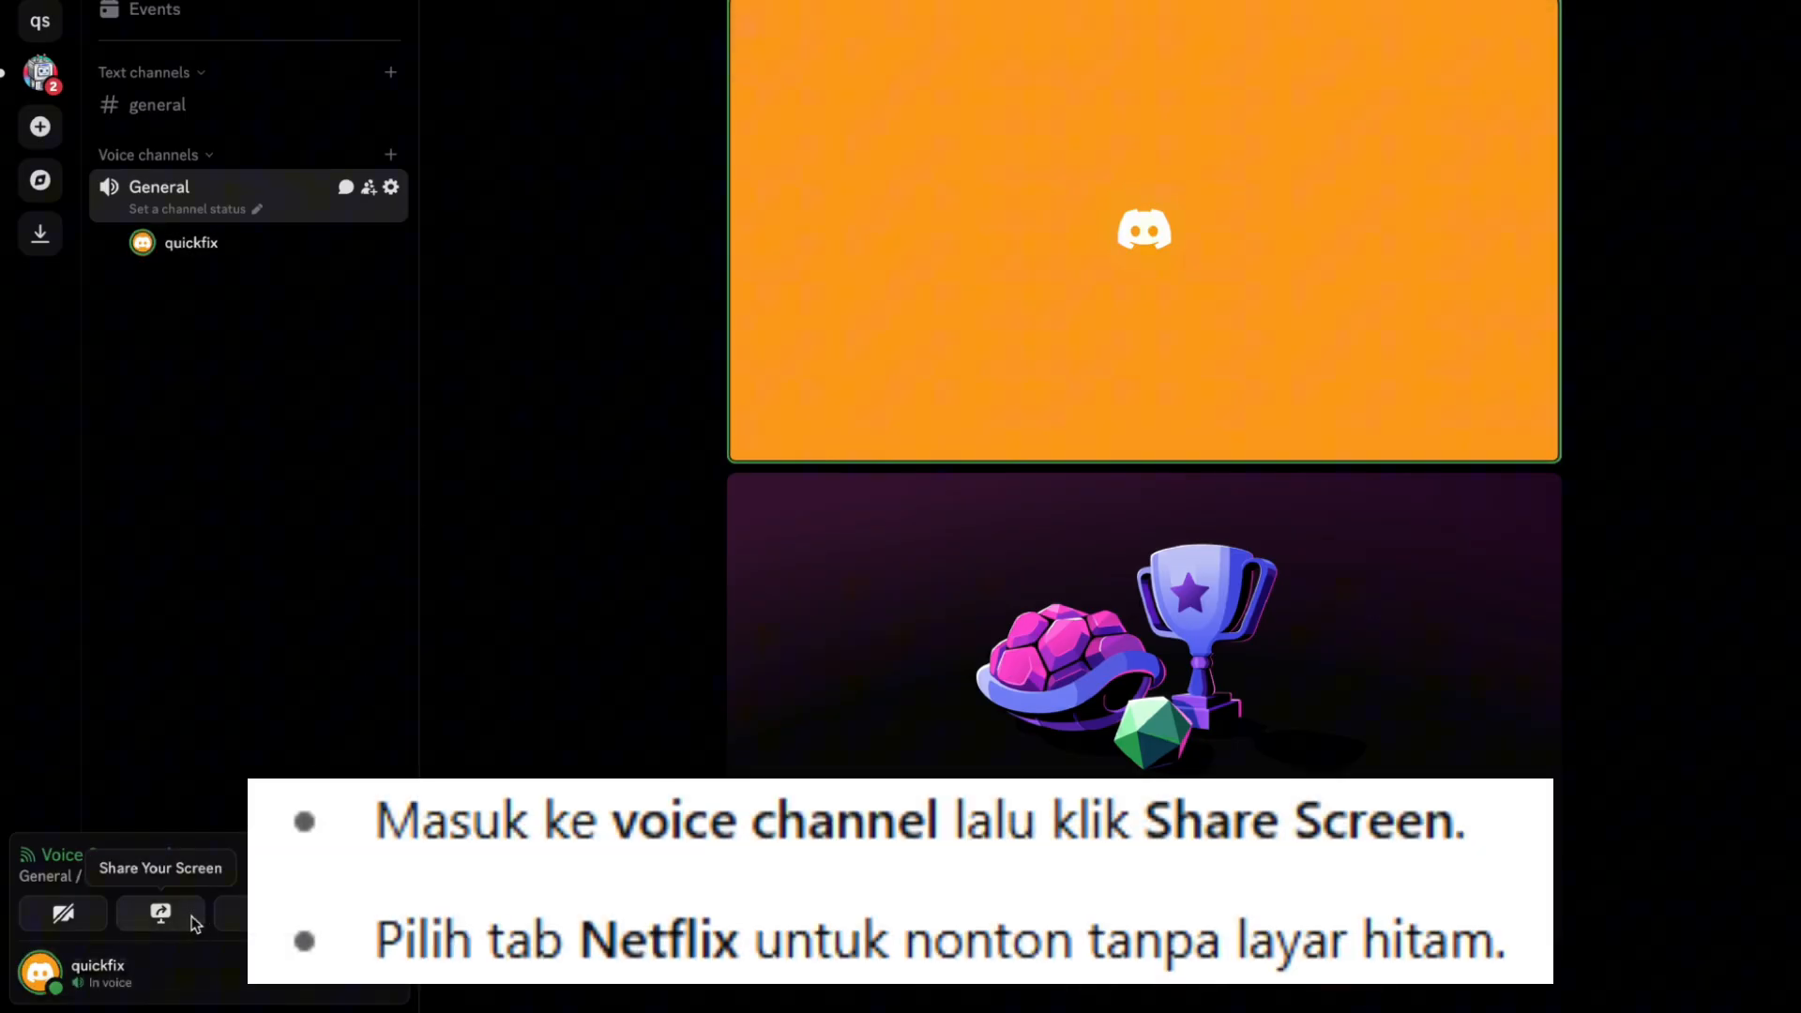
Step: Start a screen share and pick the Netflix Chrome tab to share
click(160, 912)
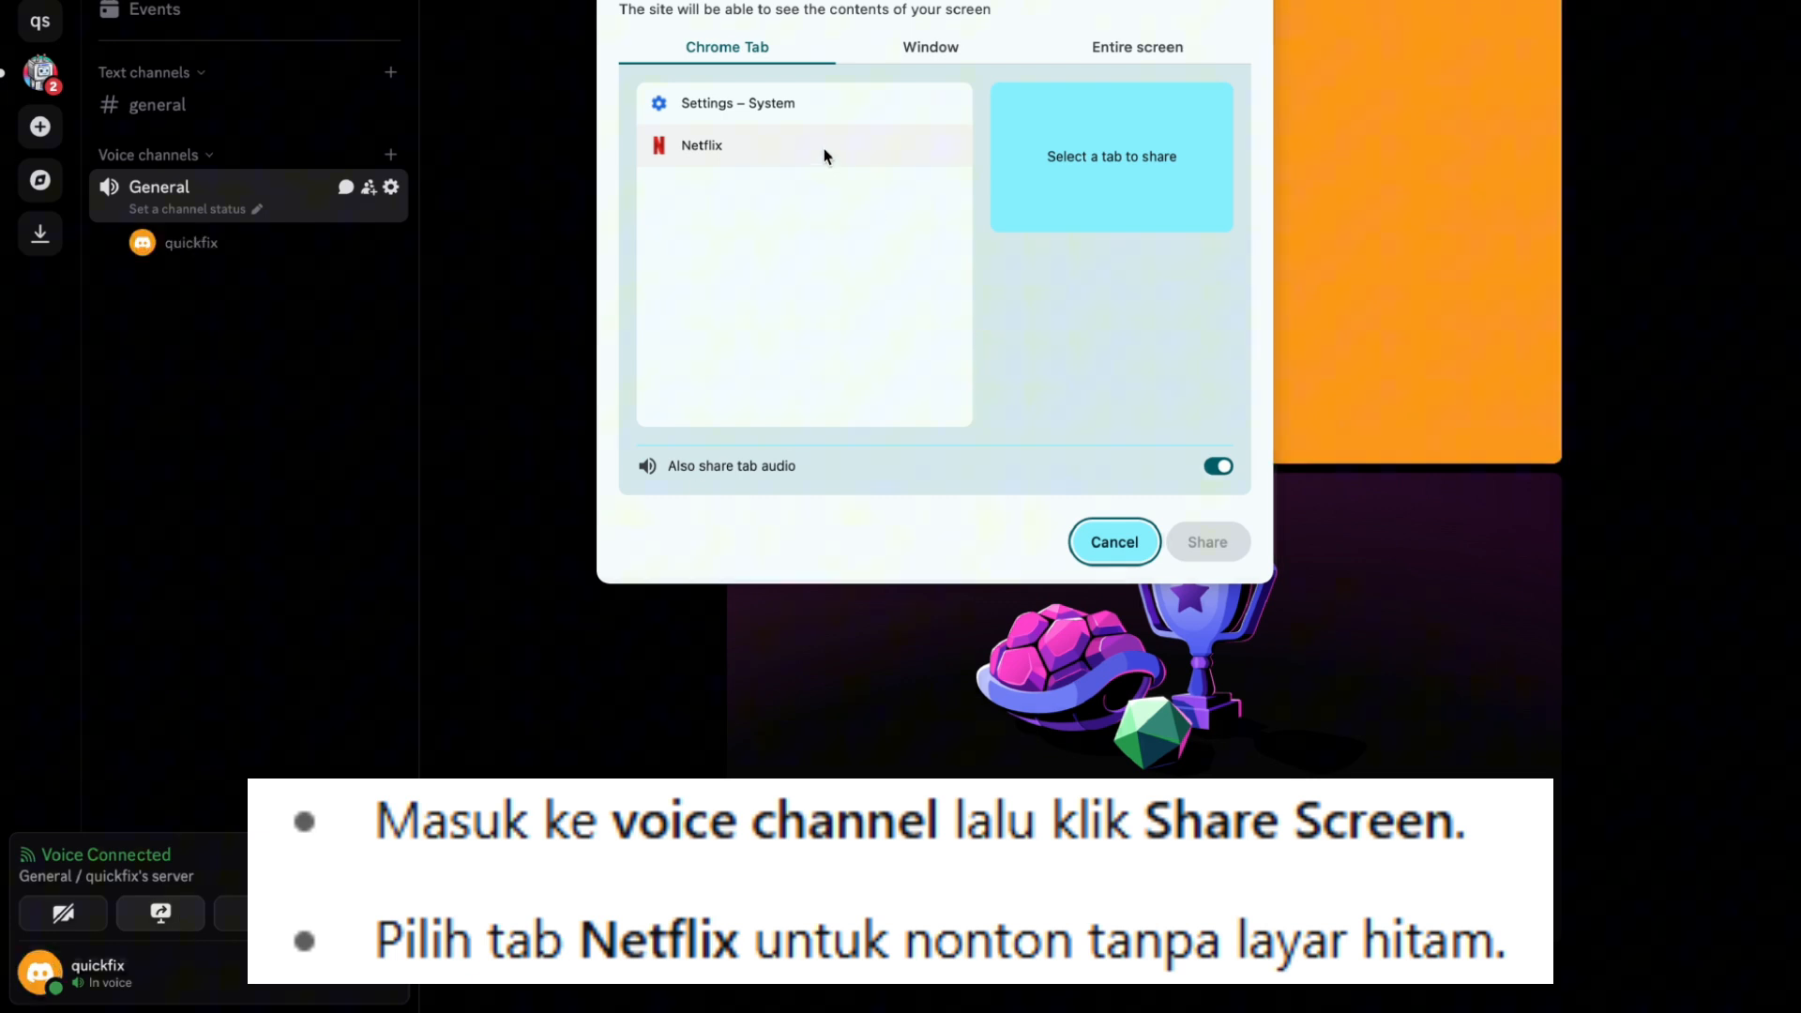
click(701, 145)
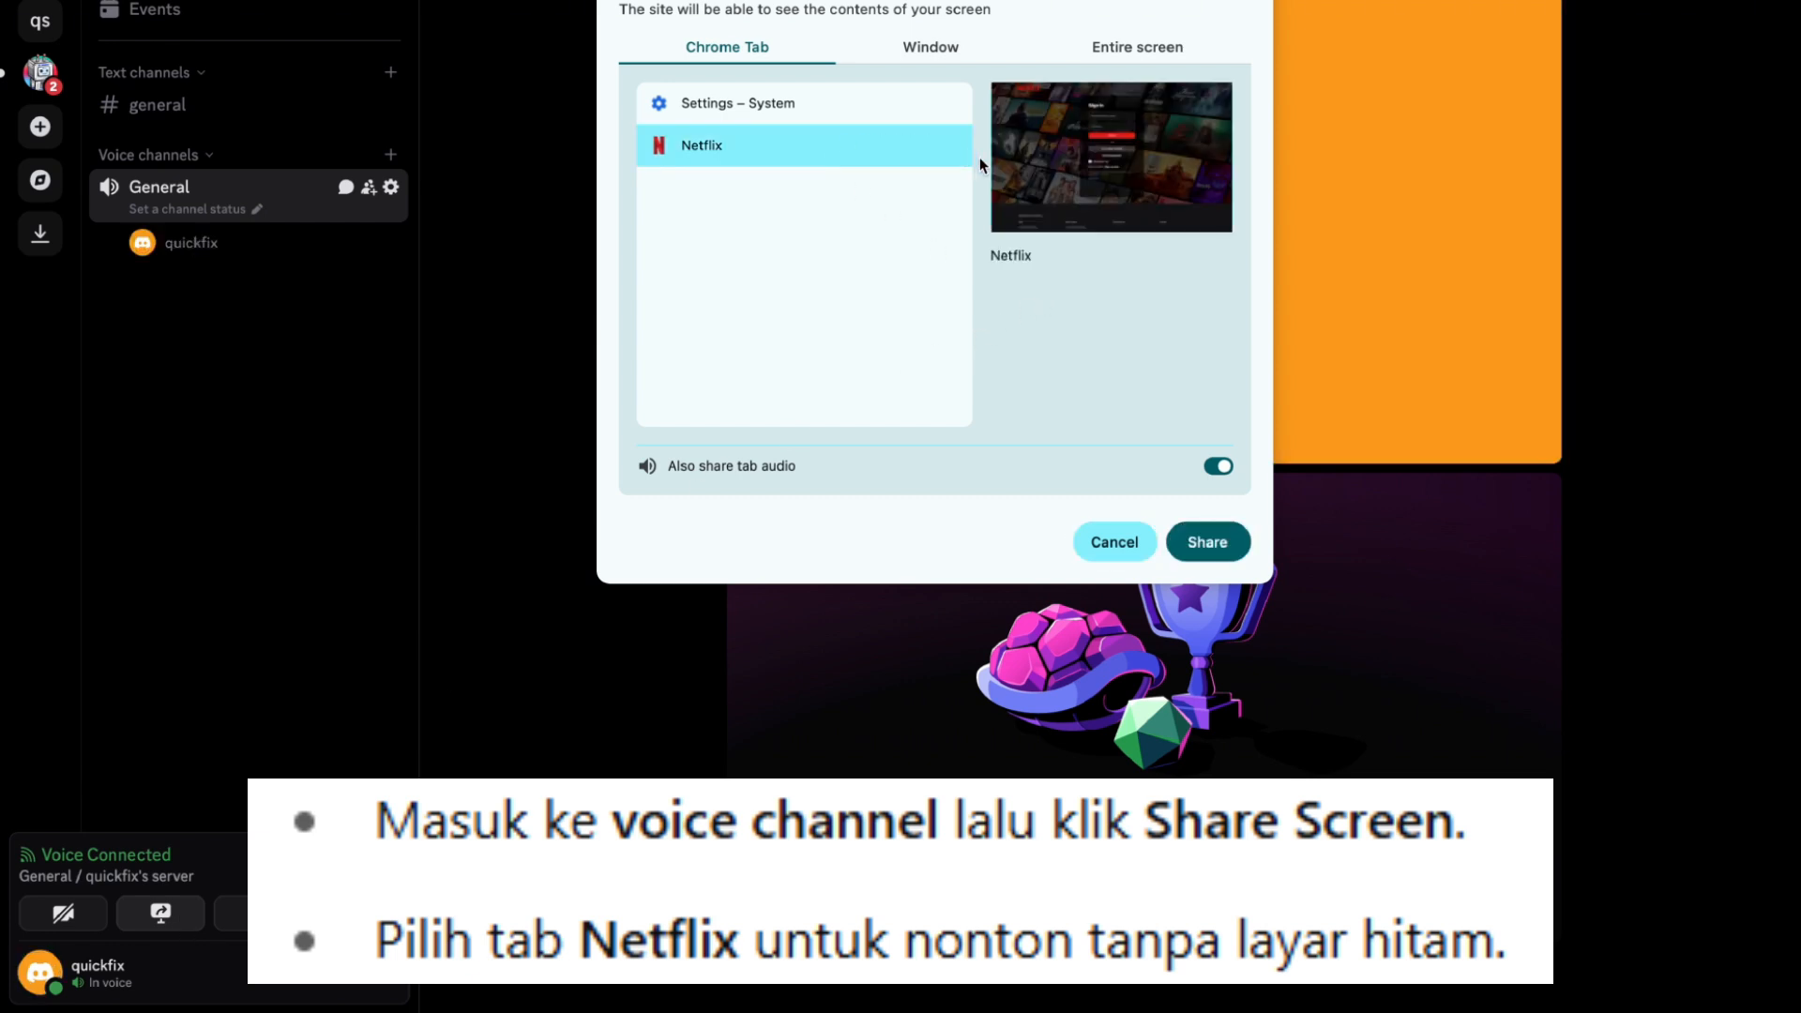
mouse_move(1103, 219)
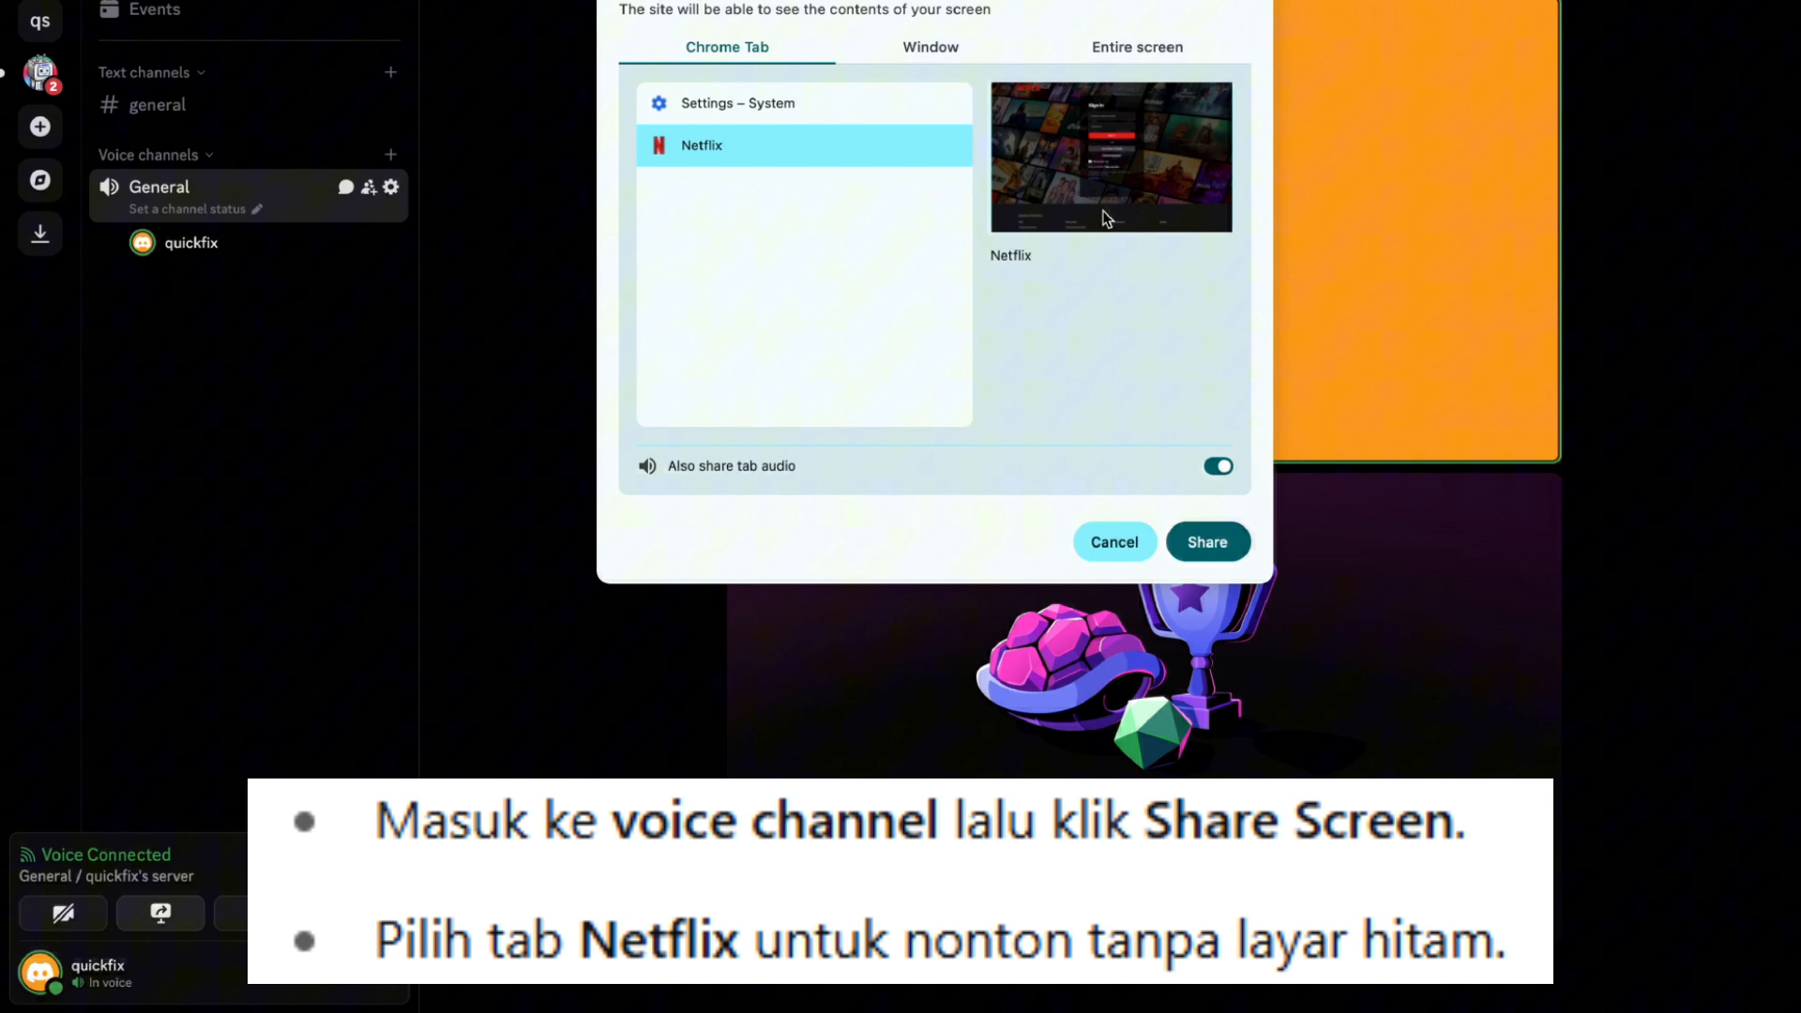